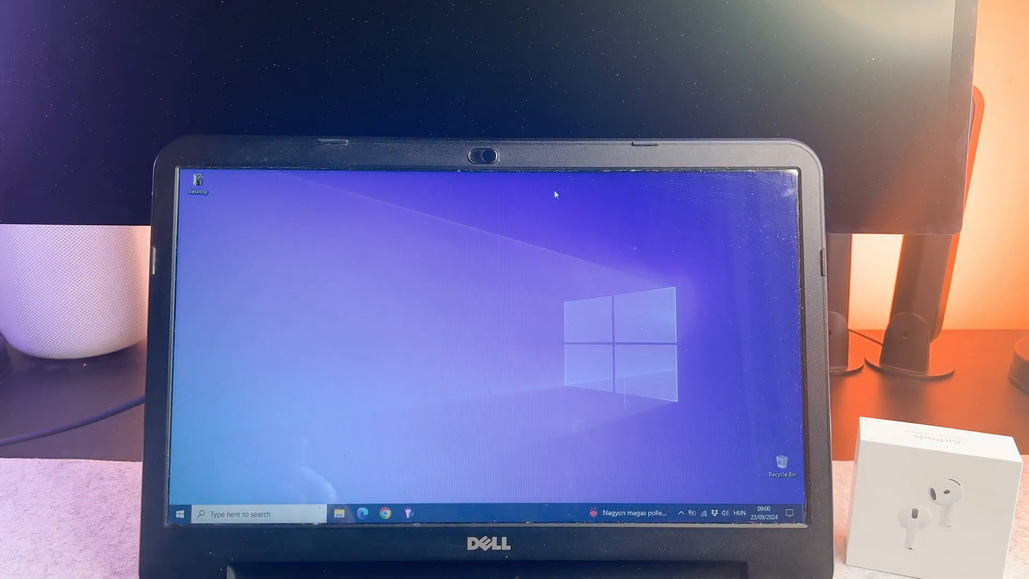
mouse_move(791, 300)
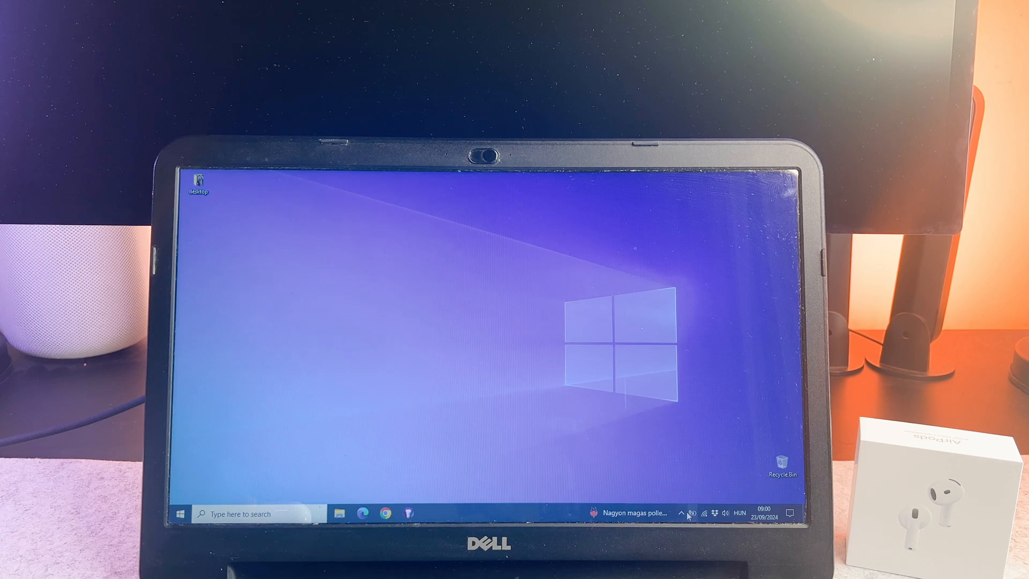
mouse_move(790, 514)
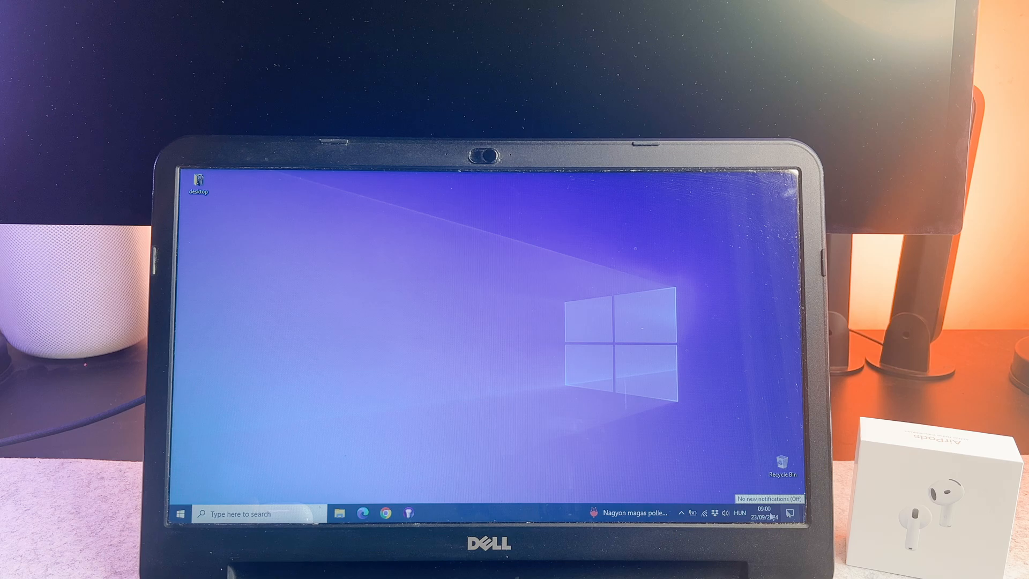
mouse_move(679, 513)
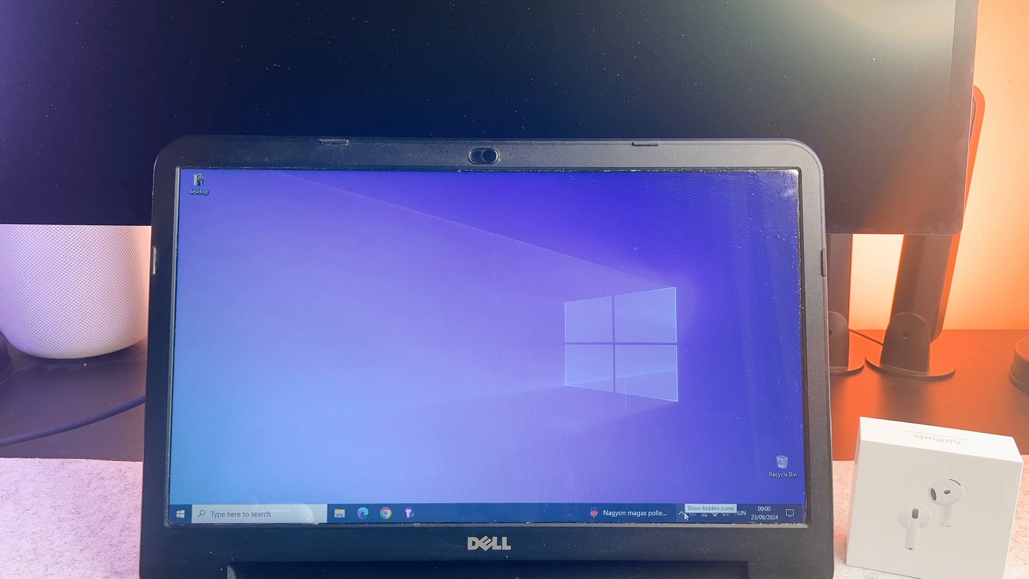
Reach the Bluetooth & other devices settings page from the tray's Bluetooth icon.
left_click(679, 513)
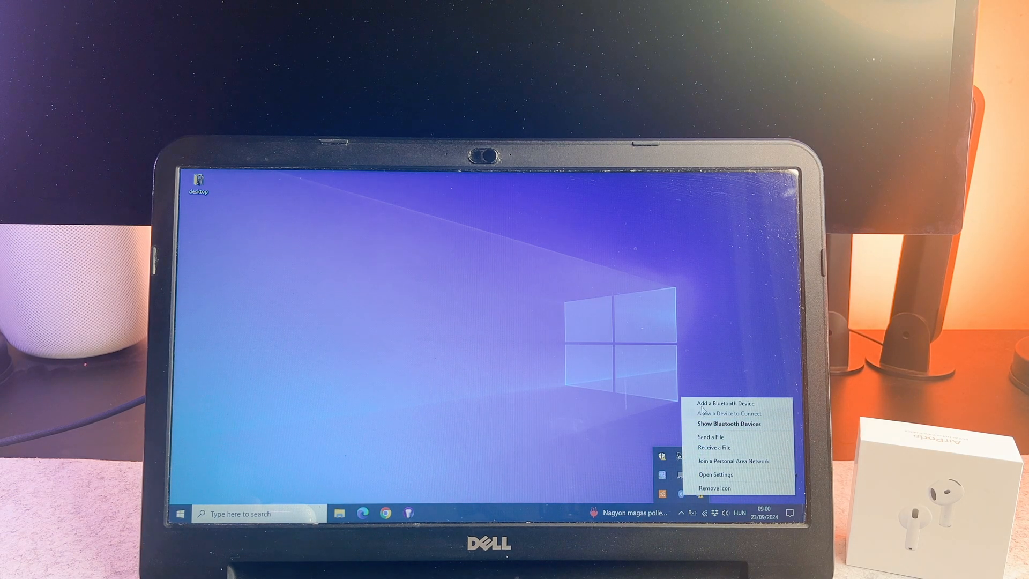
left_click(714, 474)
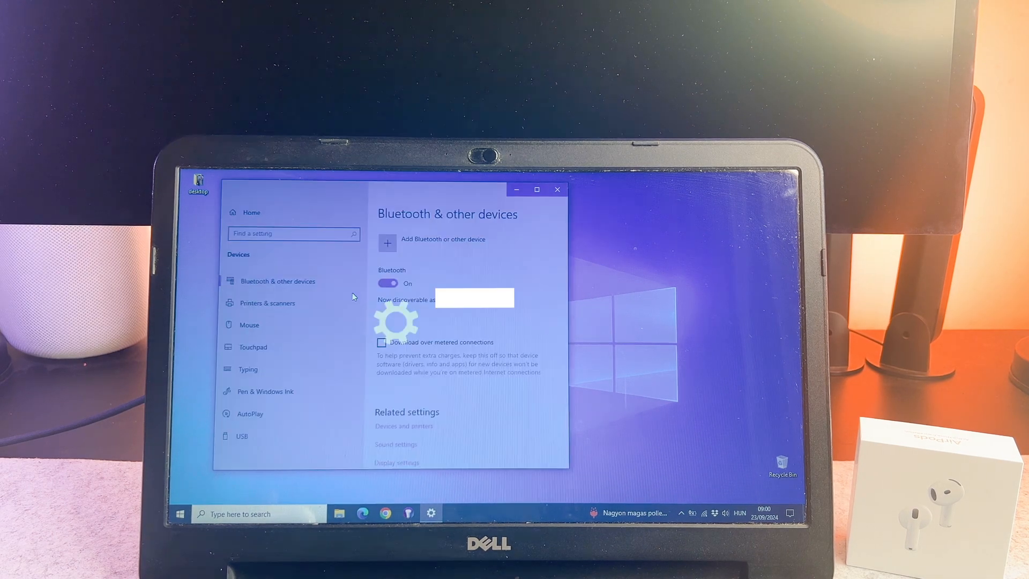
Start adding a Bluetooth device and select the nearby Headphone entry to pair.
left_click(387, 242)
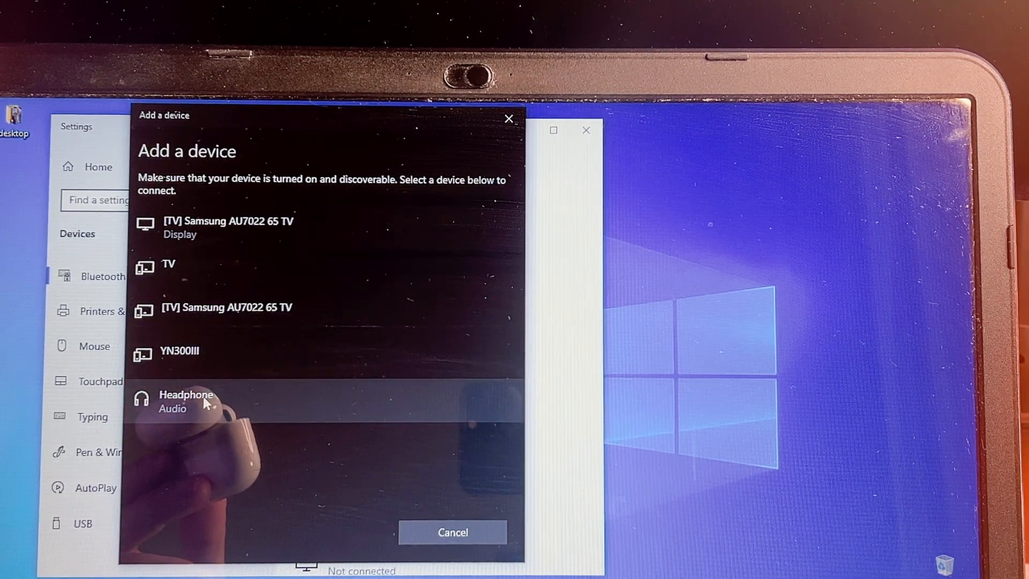
left_click(185, 401)
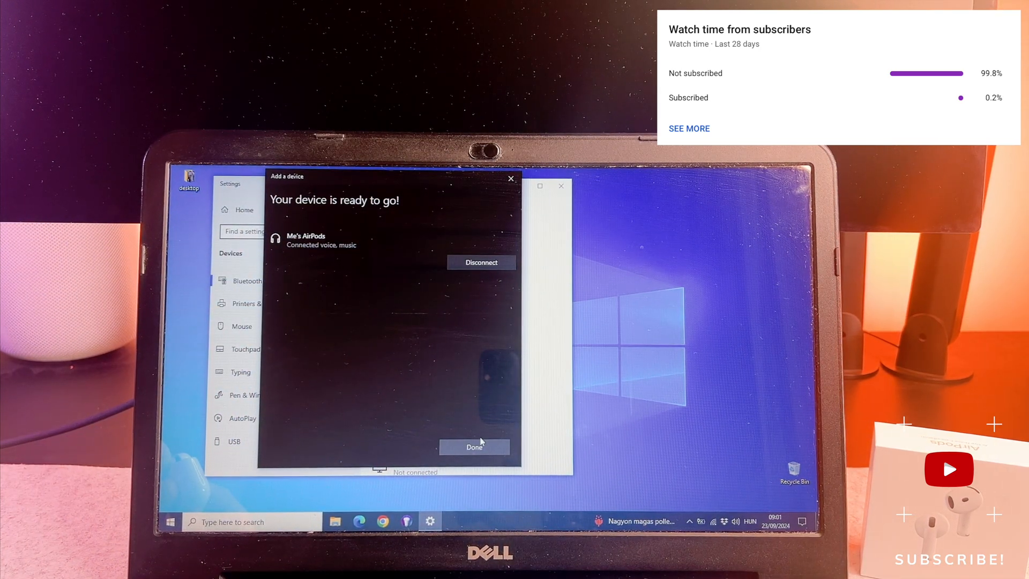
Finish pairing so the AirPods show as connected for voice and music.
left_click(473, 447)
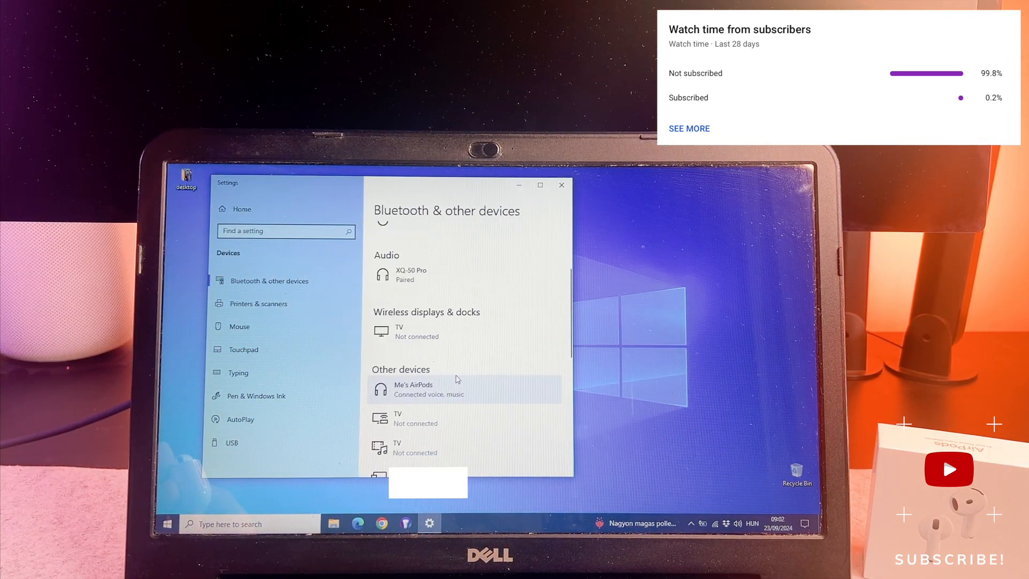